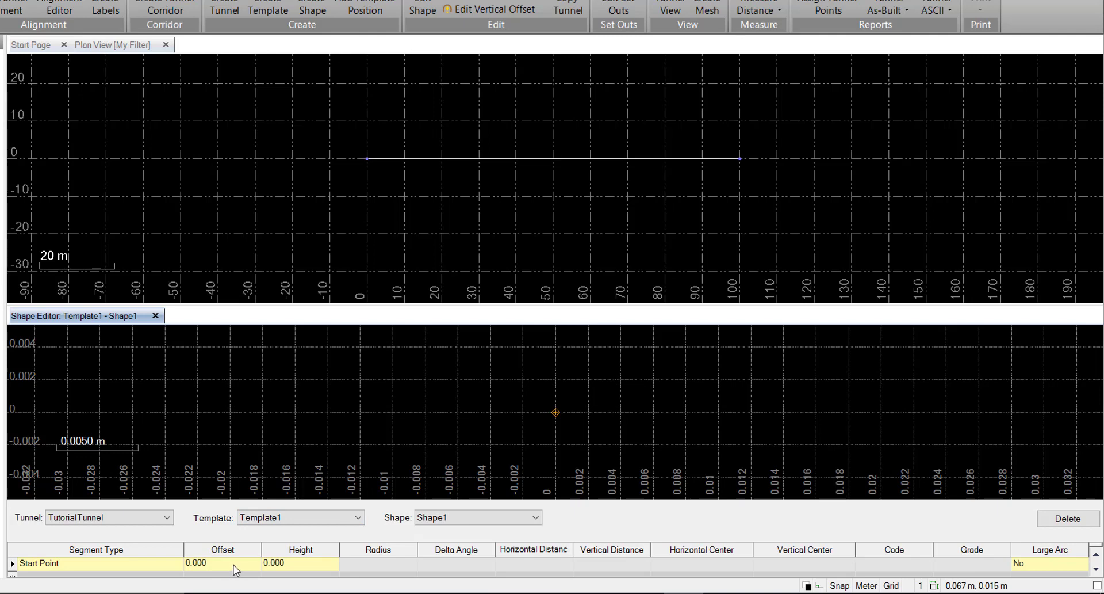
mouse_move(234, 571)
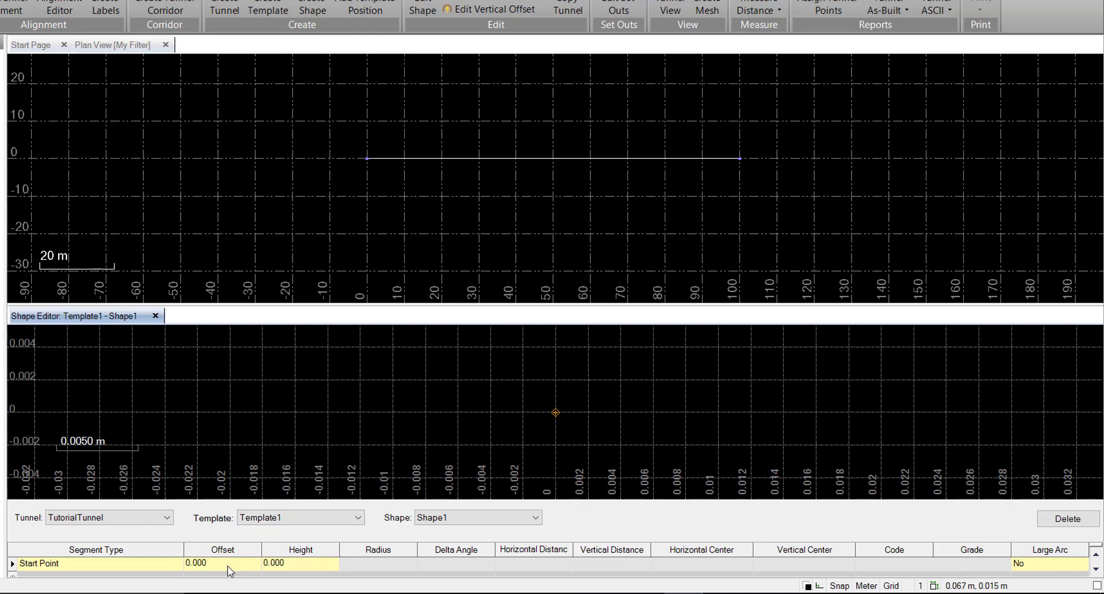
Place the shape's start point at offset -3.000, height 0.000
left_click(212, 562)
type("-3.000")
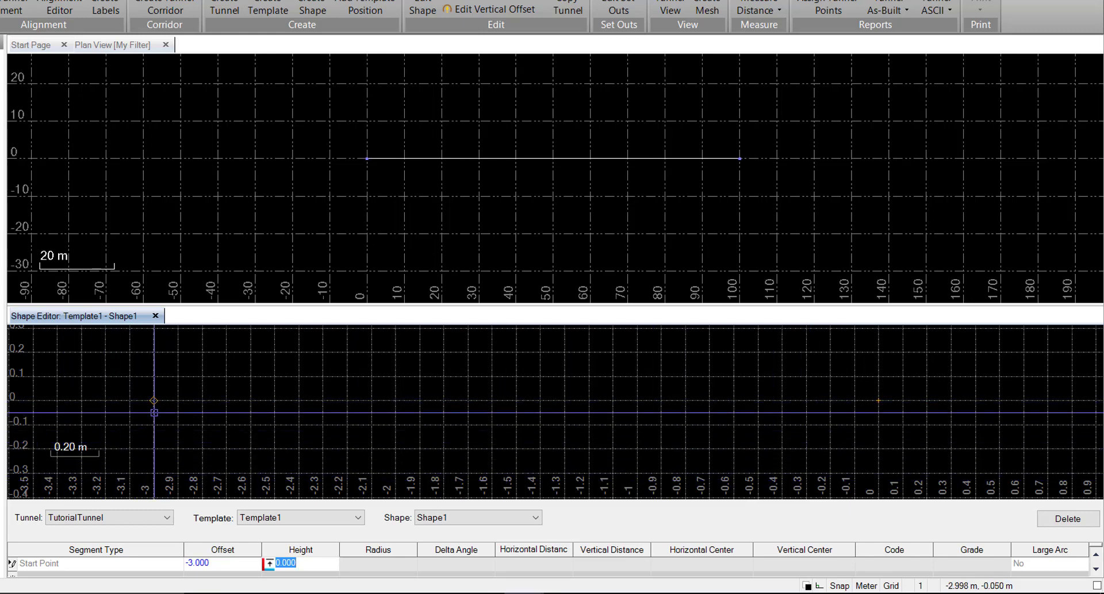
left_click_drag(153, 412, 166, 400)
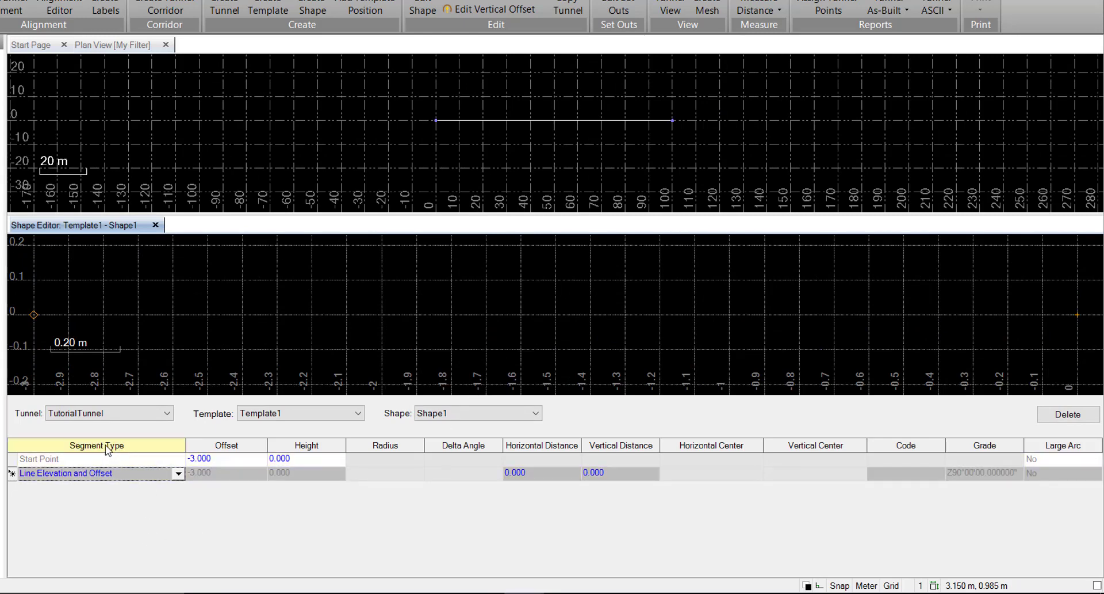
Add a Line Elevation and Offset segment rising 3 m vertically to form the left wall
left_click(178, 473)
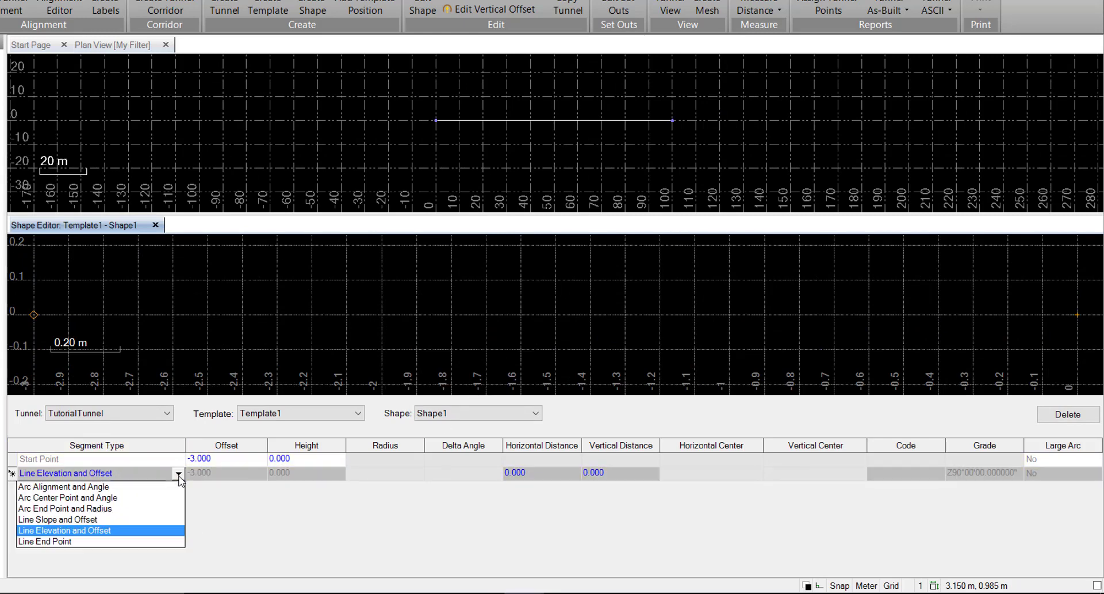
mouse_move(166, 485)
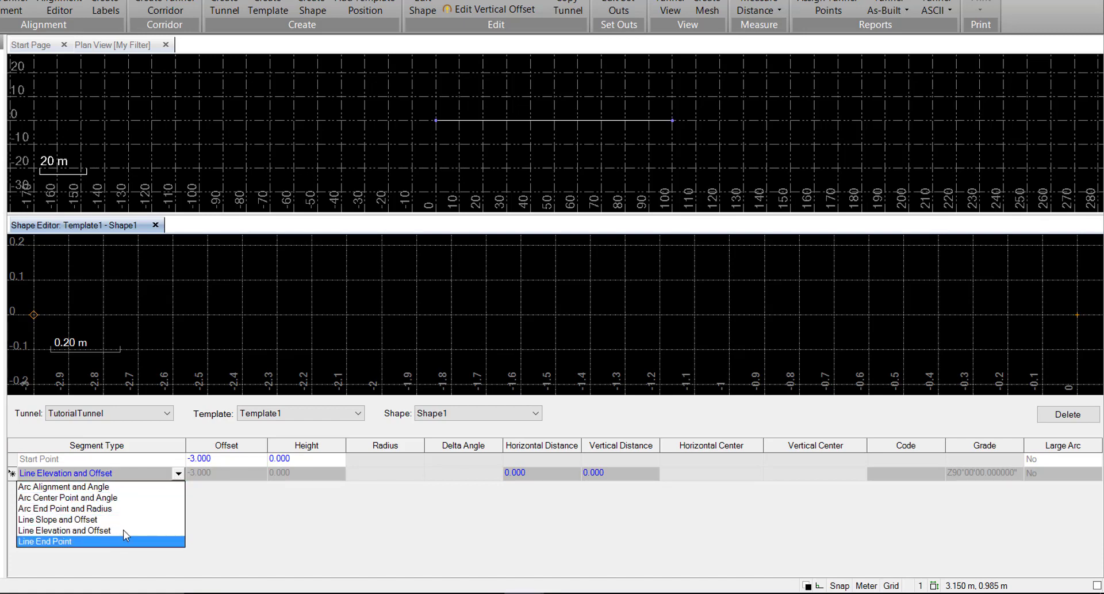
mouse_move(133, 524)
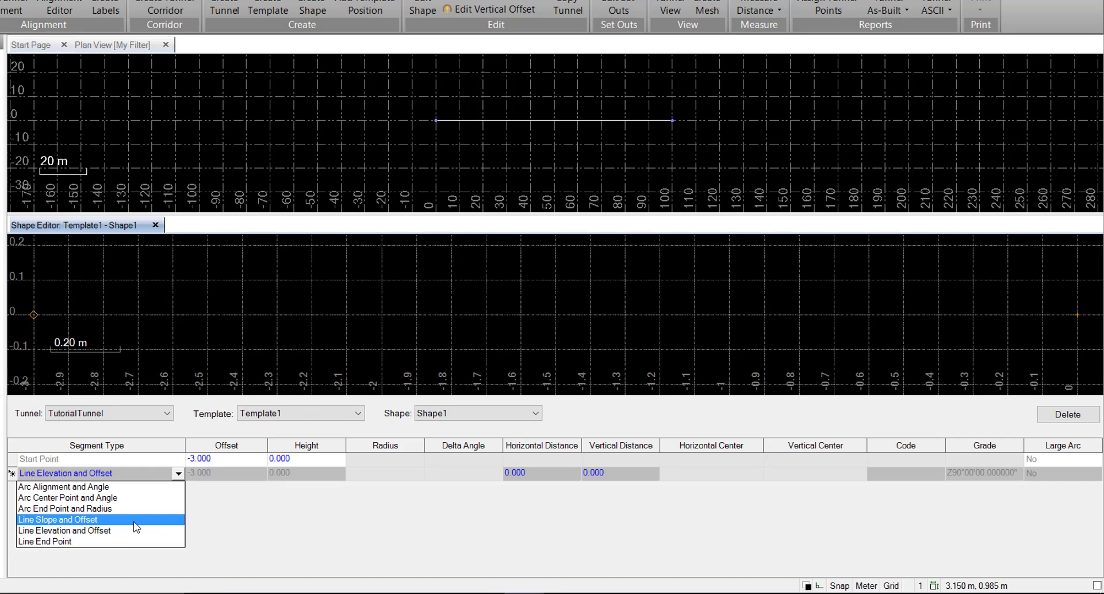
mouse_move(63, 486)
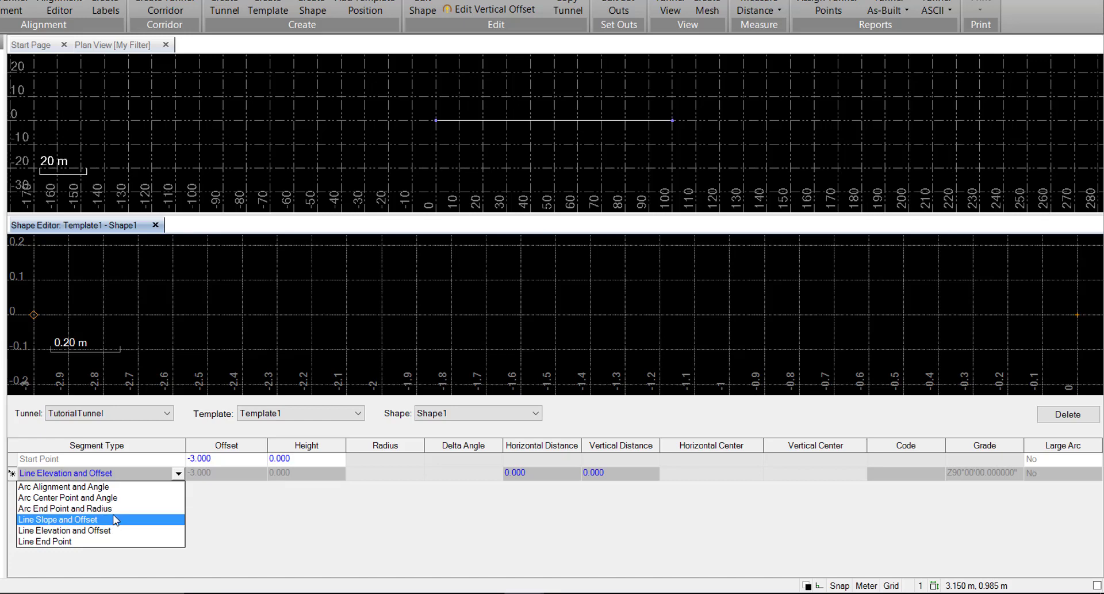
mouse_move(110, 523)
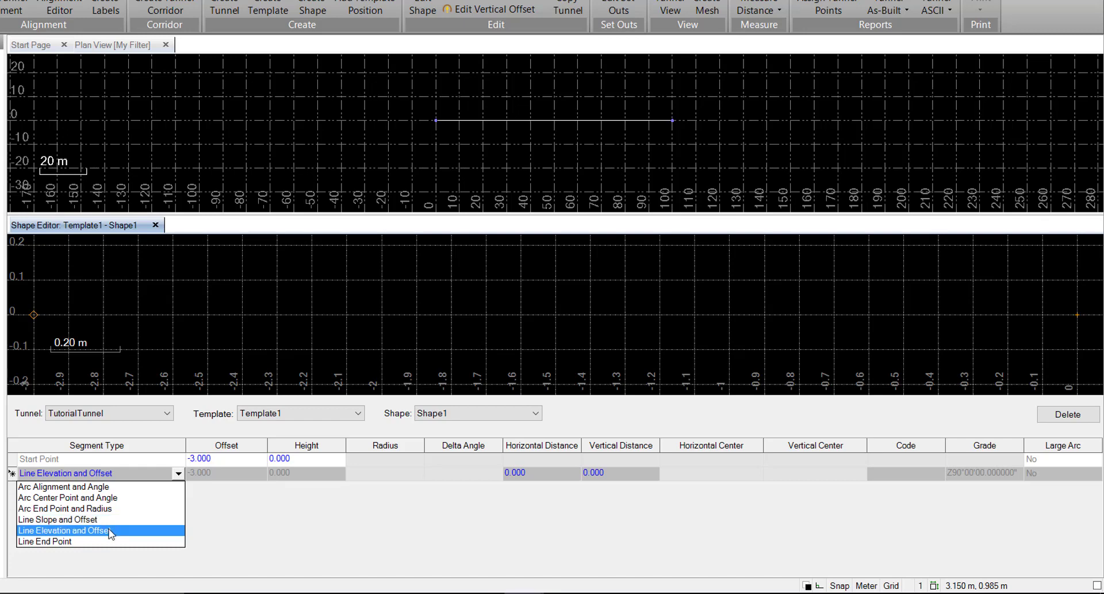
left_click(63, 531)
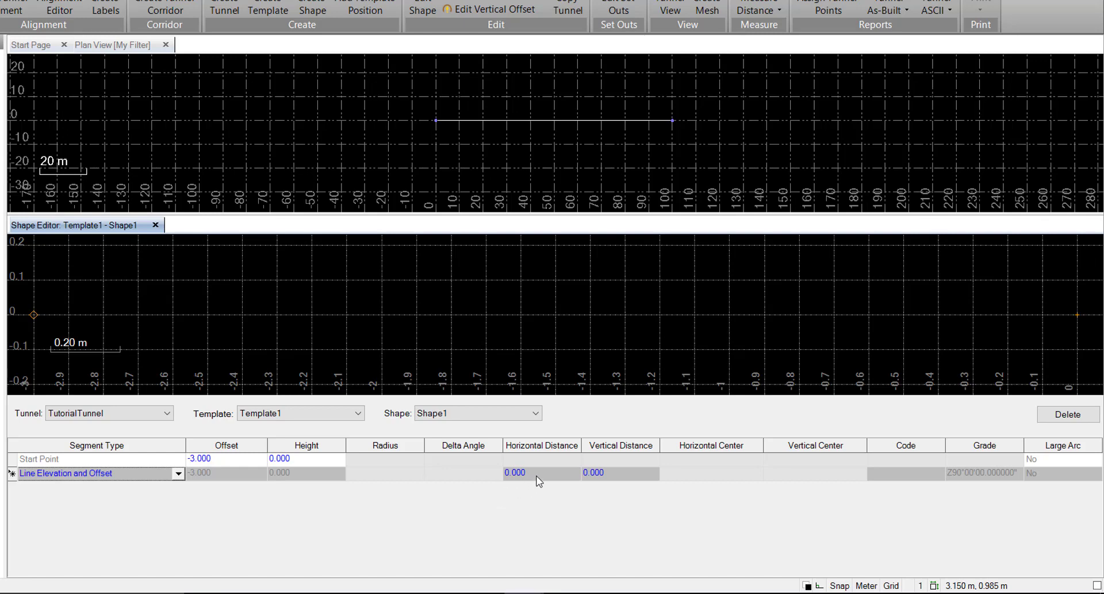
mouse_move(601, 476)
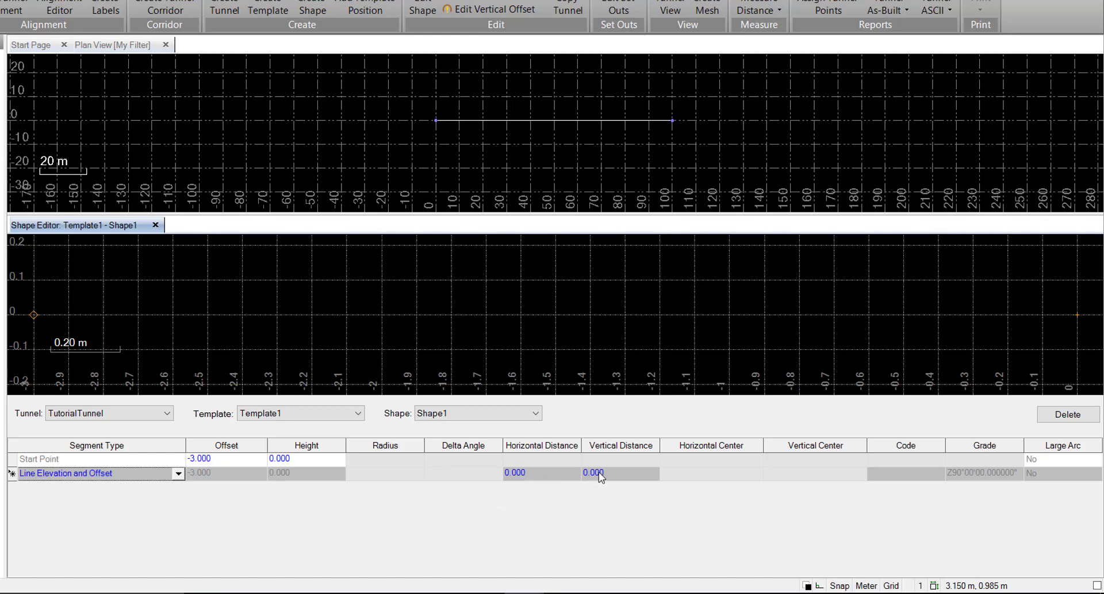
left_click(594, 473)
type("3.000")
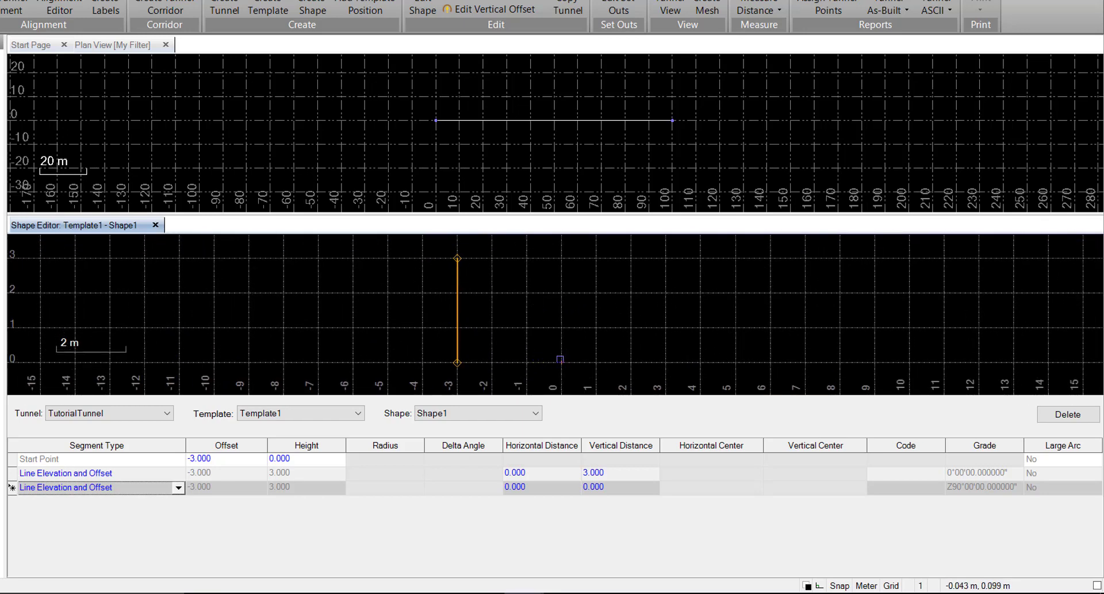
Add an Arc Center Point and Angle segment: delta angle 90, centre at offset 0, height 3
left_click(178, 488)
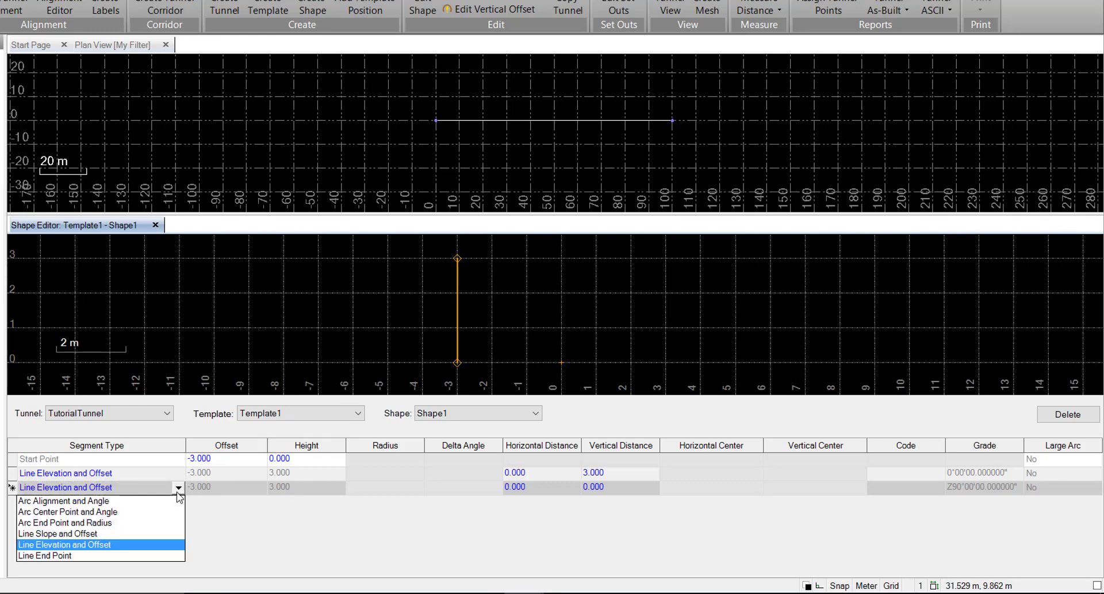
mouse_move(63, 500)
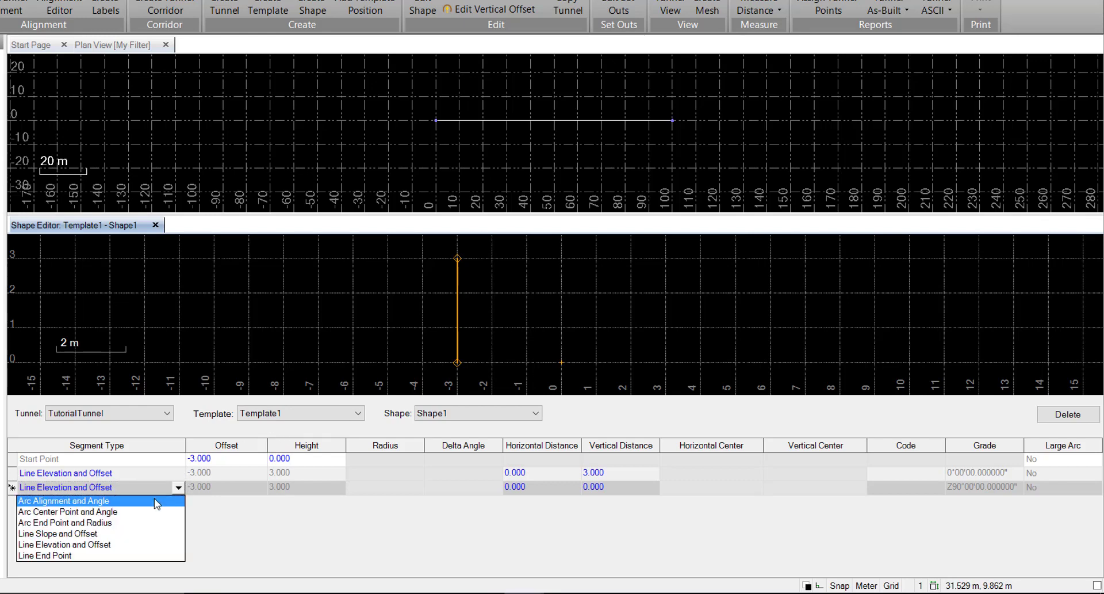
mouse_move(149, 505)
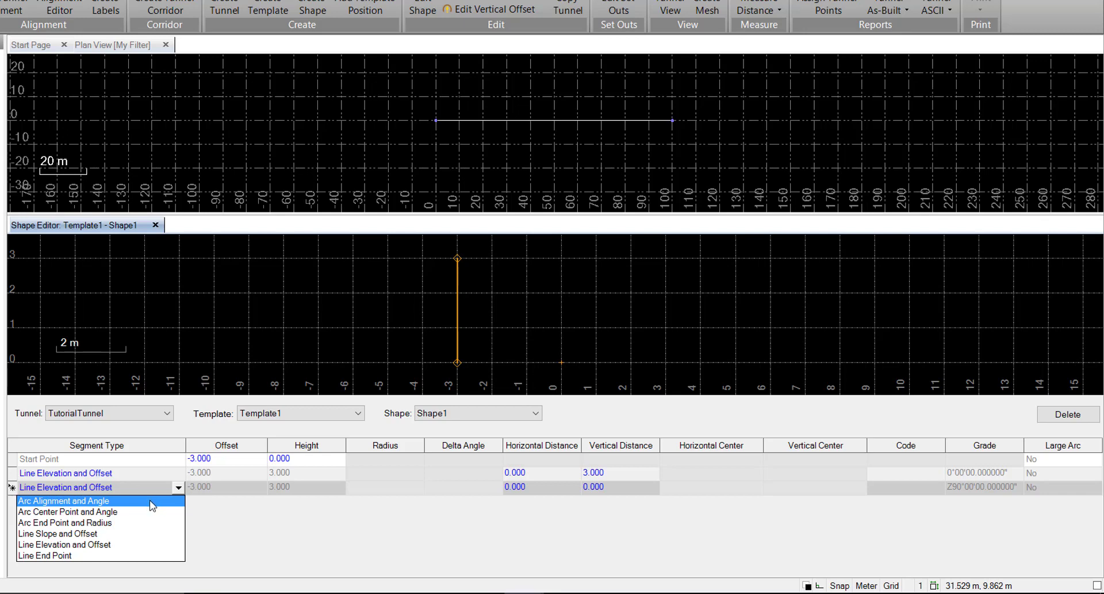
mouse_move(67, 511)
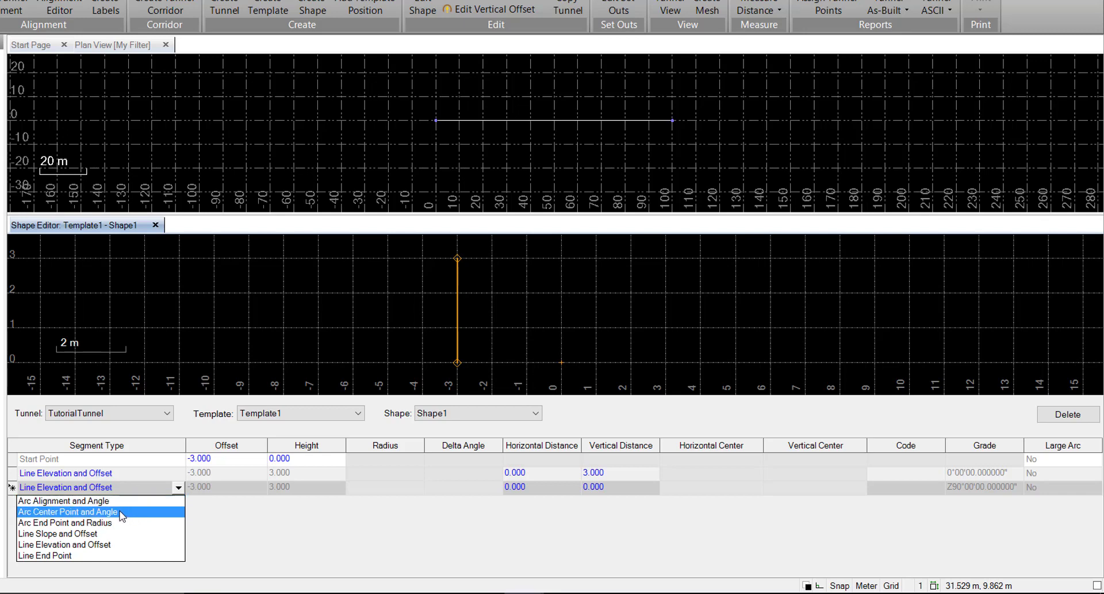
left_click(68, 510)
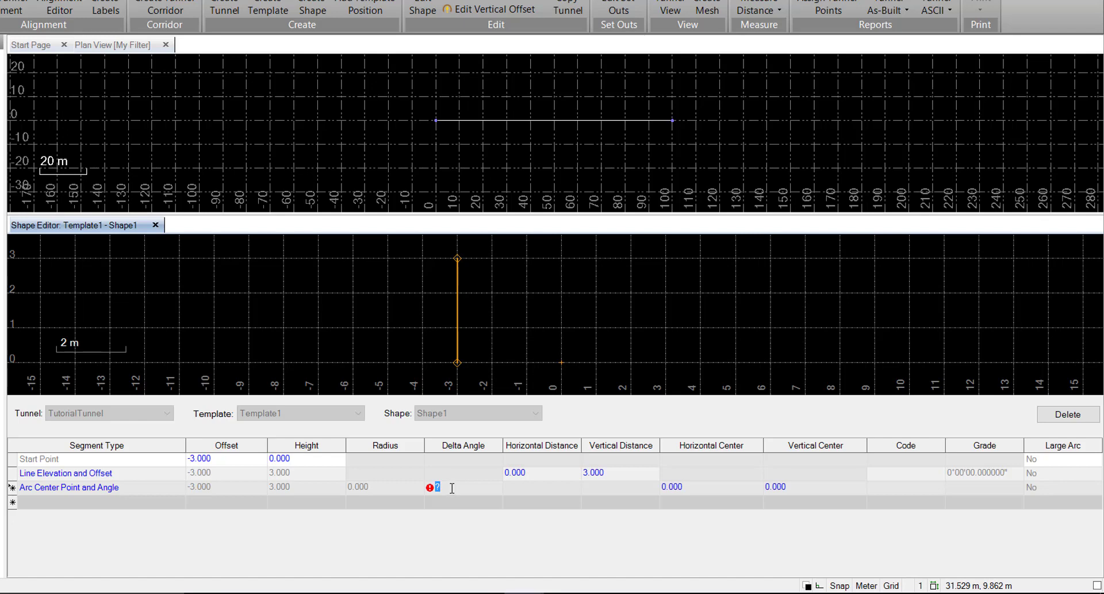
type("90")
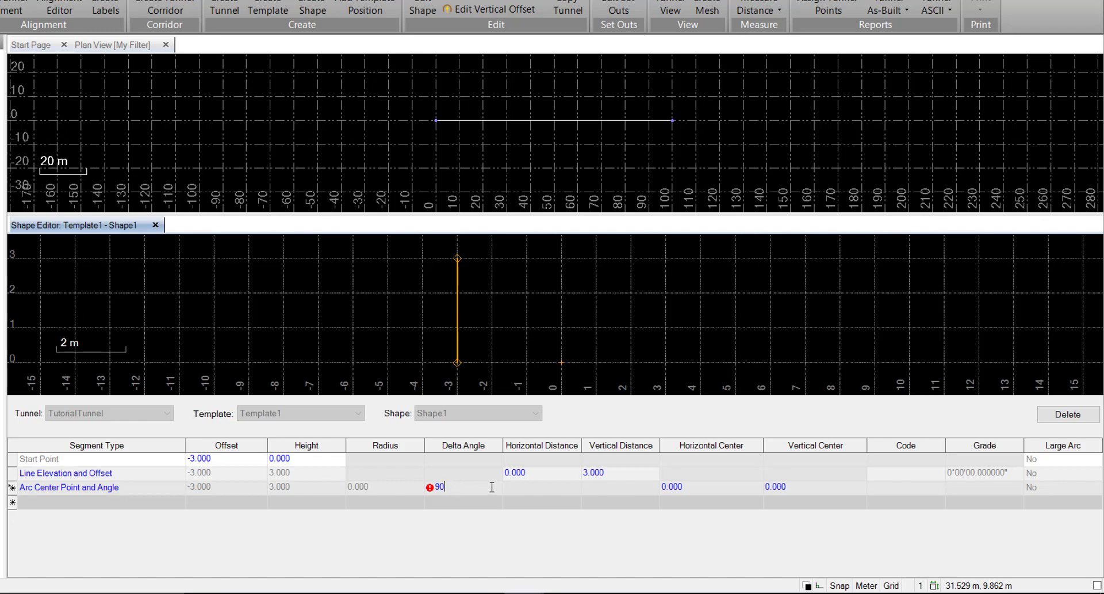
left_click(711, 486)
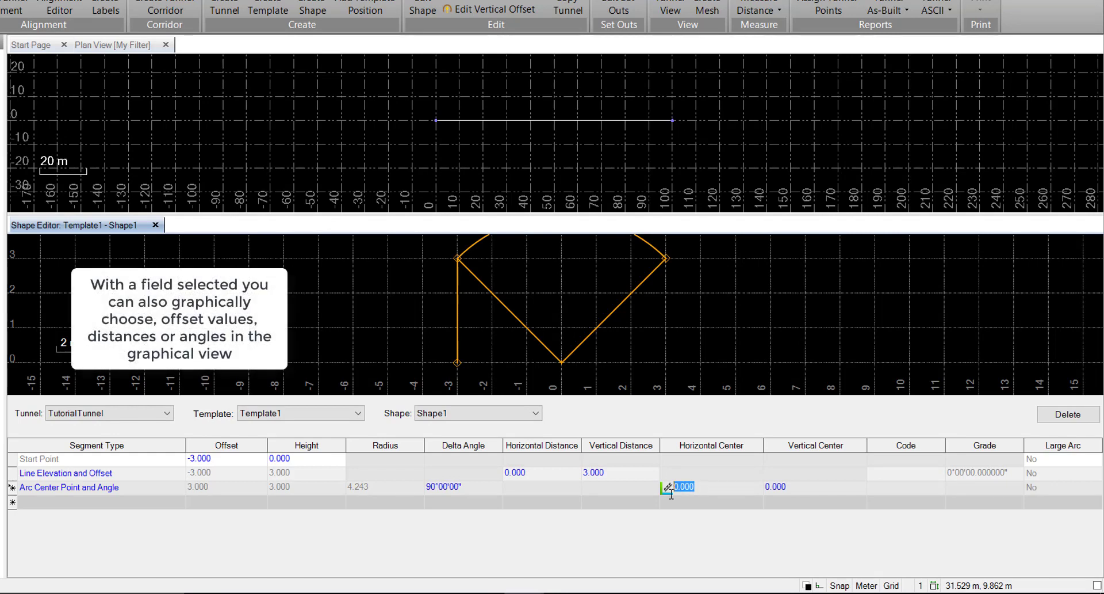
left_click(786, 487)
type("3.000")
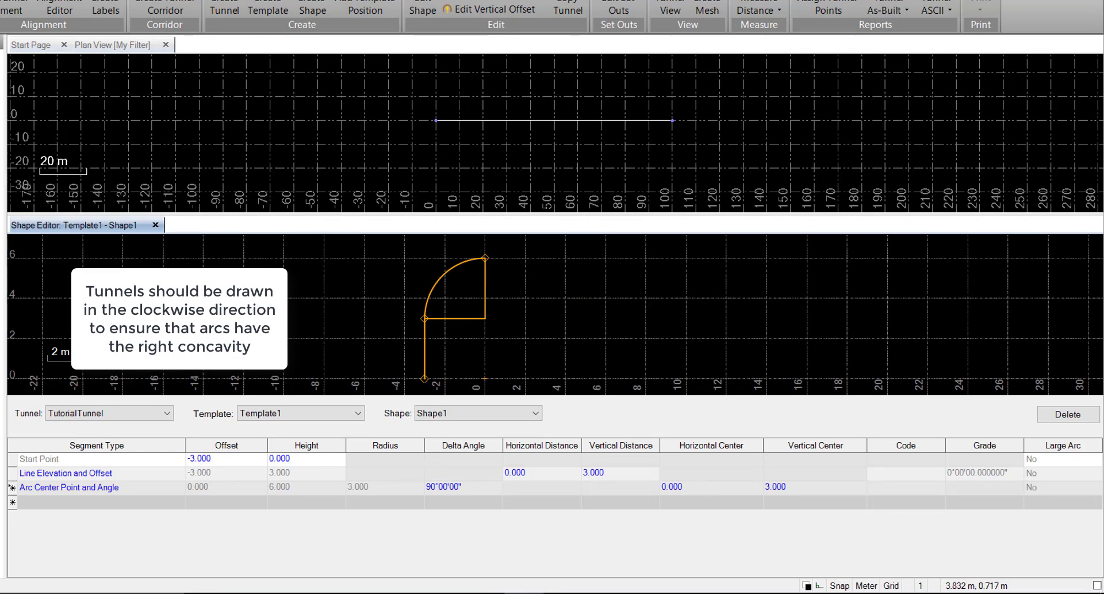
Add an Arc End Point and Radius segment of radius 3 ending at offset 3.000, height 3.000
left_click(178, 501)
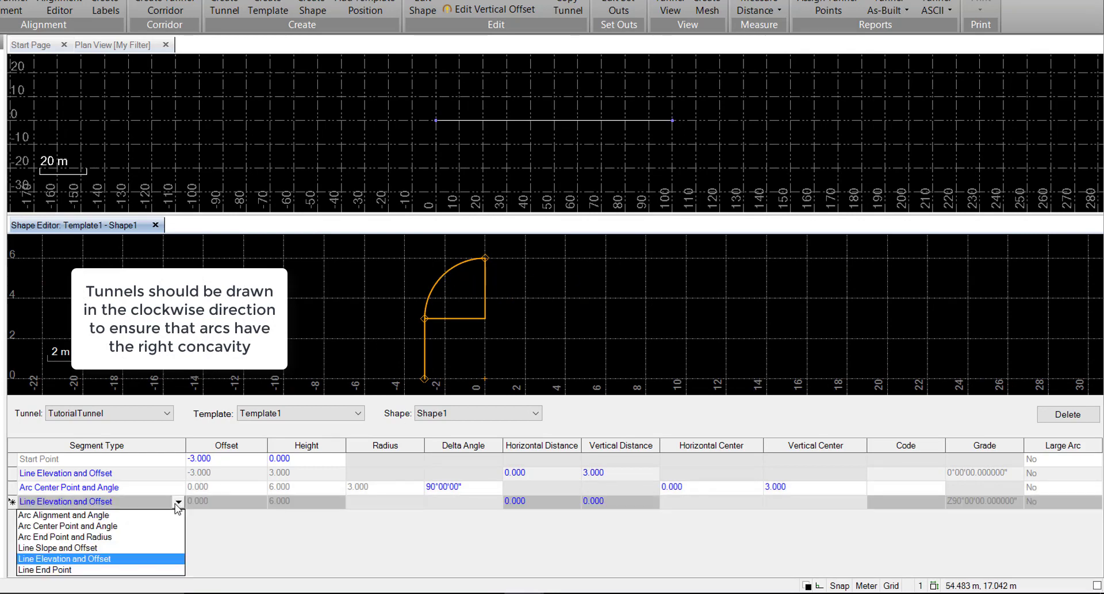
mouse_move(439, 494)
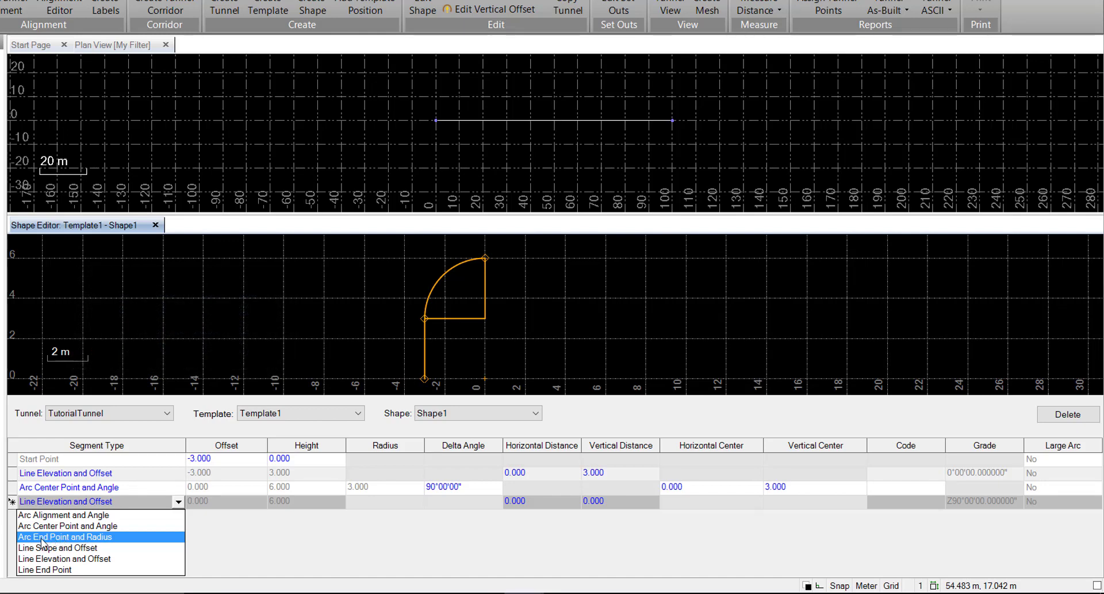
left_click(64, 536)
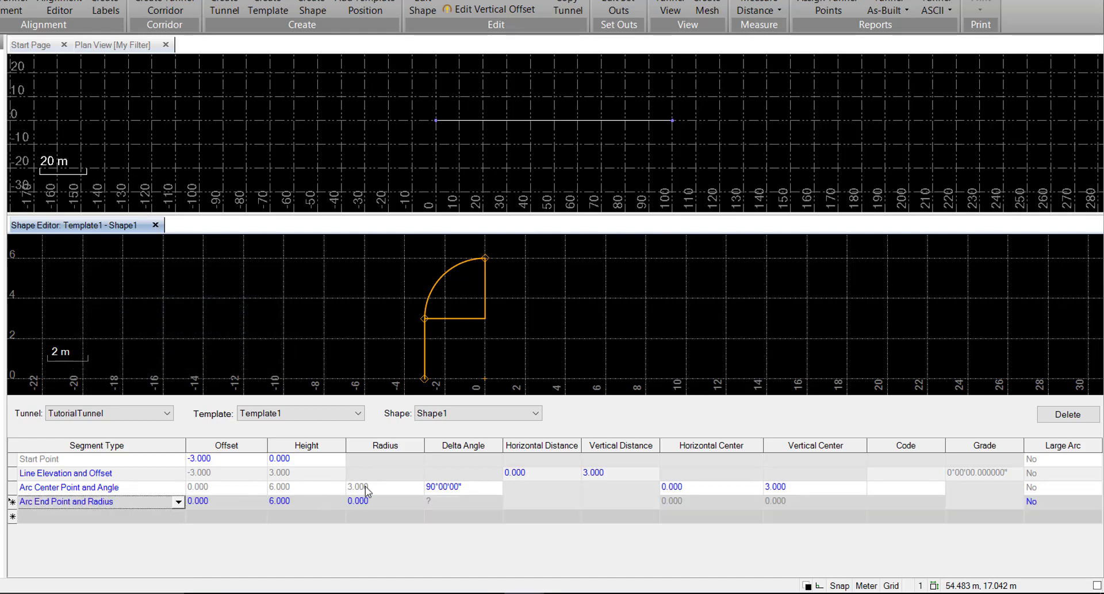
left_click(362, 501)
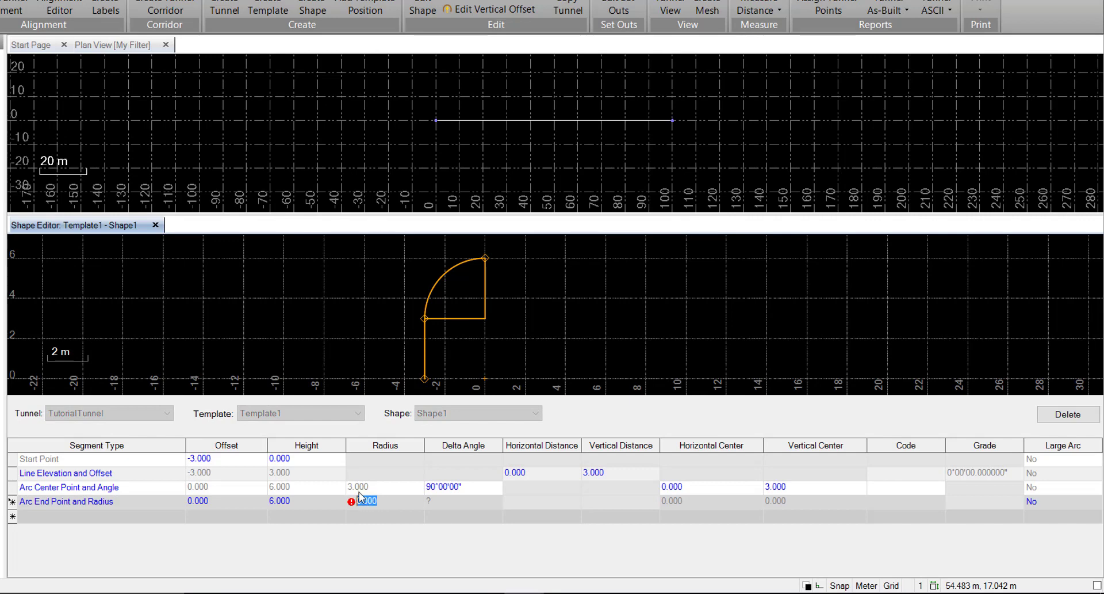
left_click(365, 500)
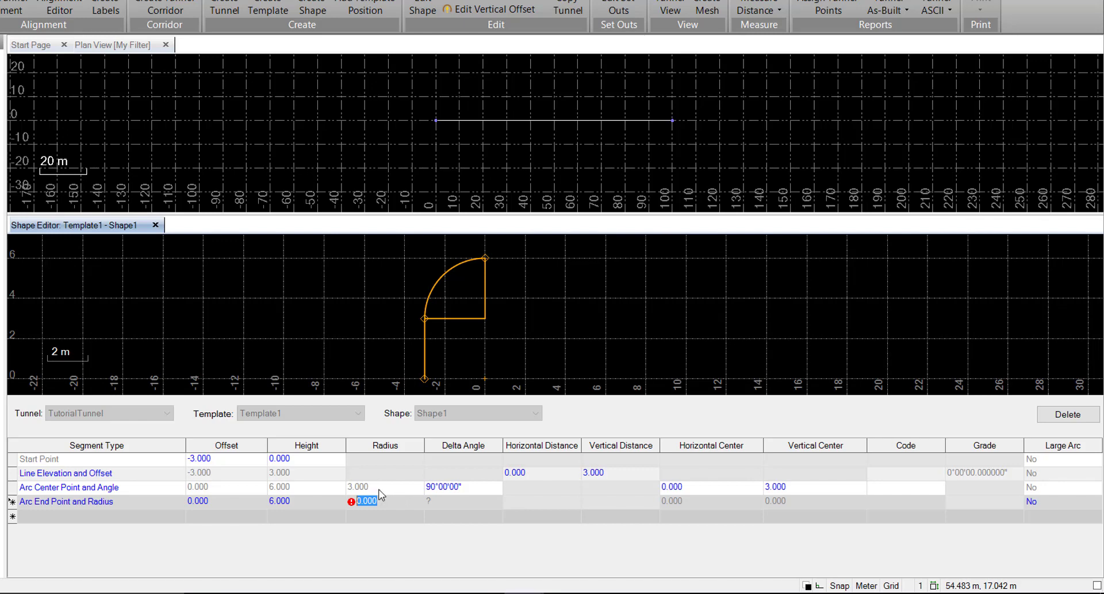
type("3")
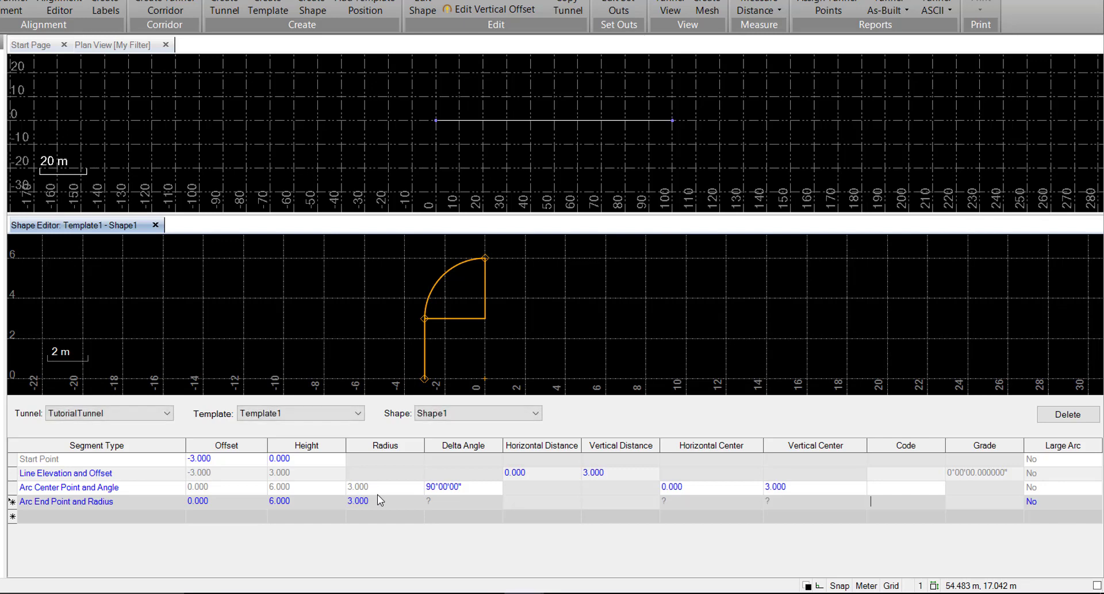
mouse_move(214, 500)
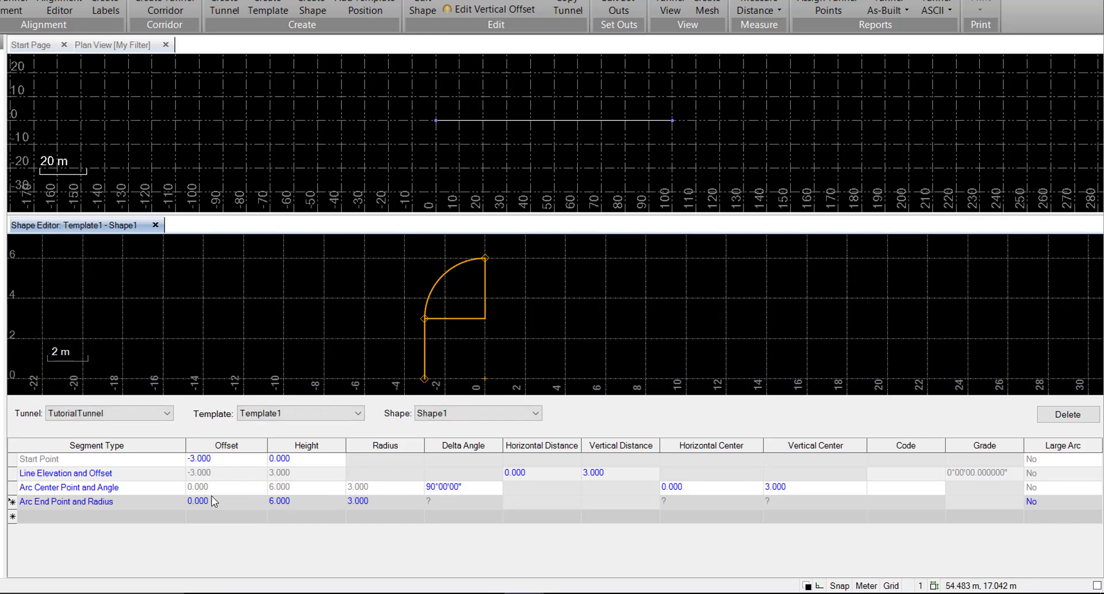
left_click(208, 500)
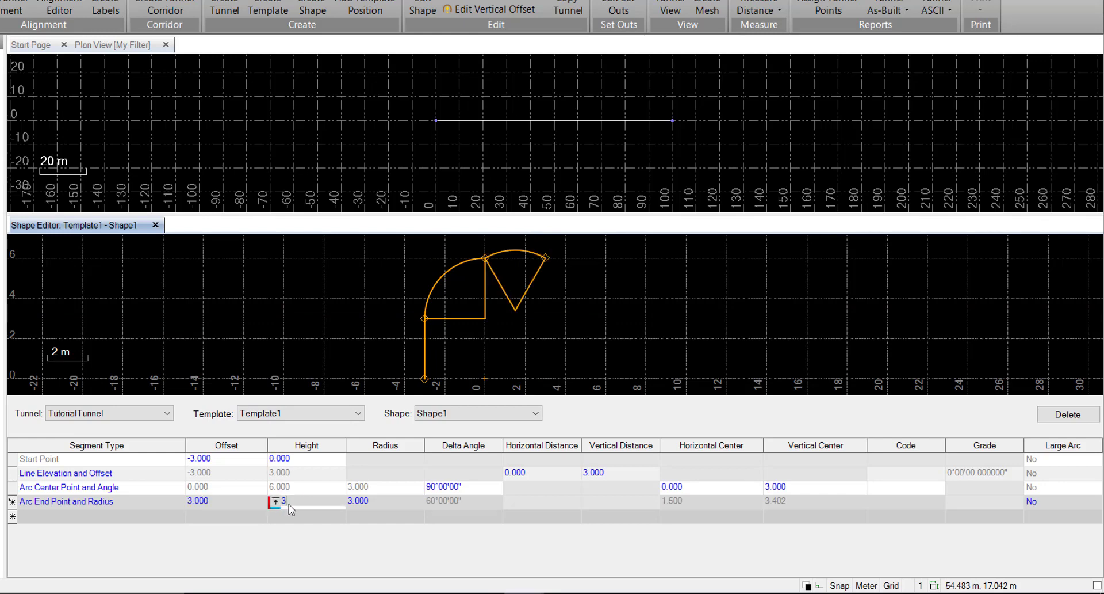
type("3.000")
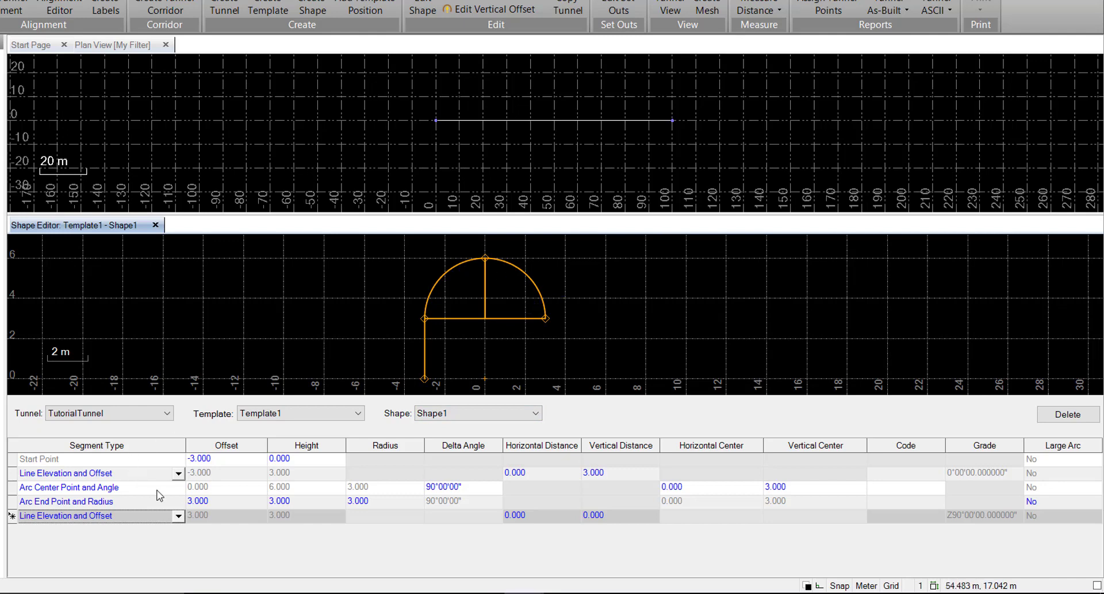
Make the last segment a Line End Point dropping to offset 3.000, height 0.000
left_click(177, 514)
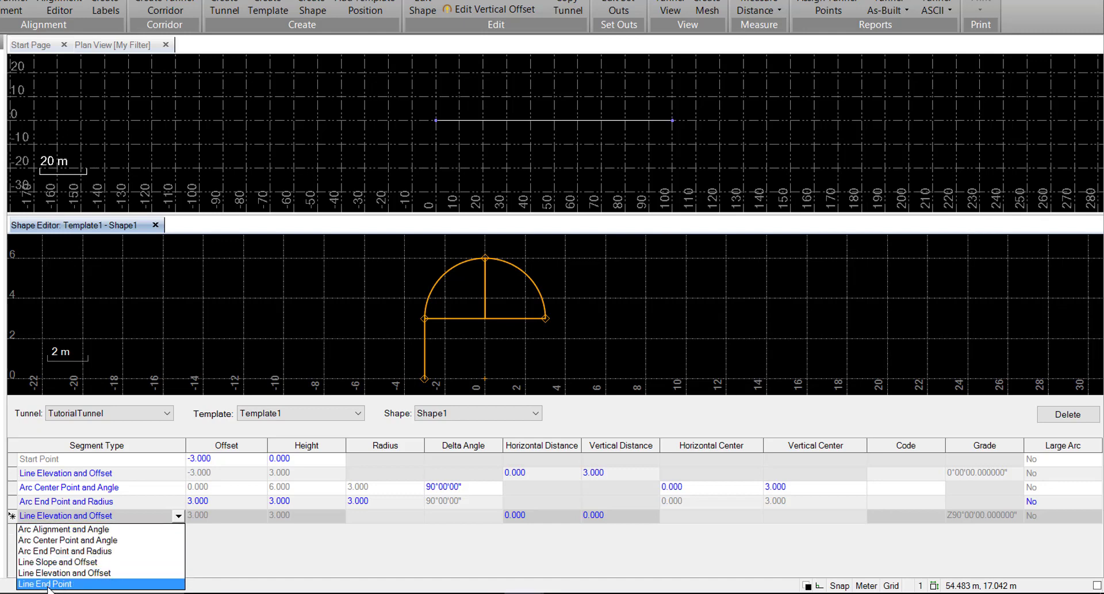
left_click(43, 584)
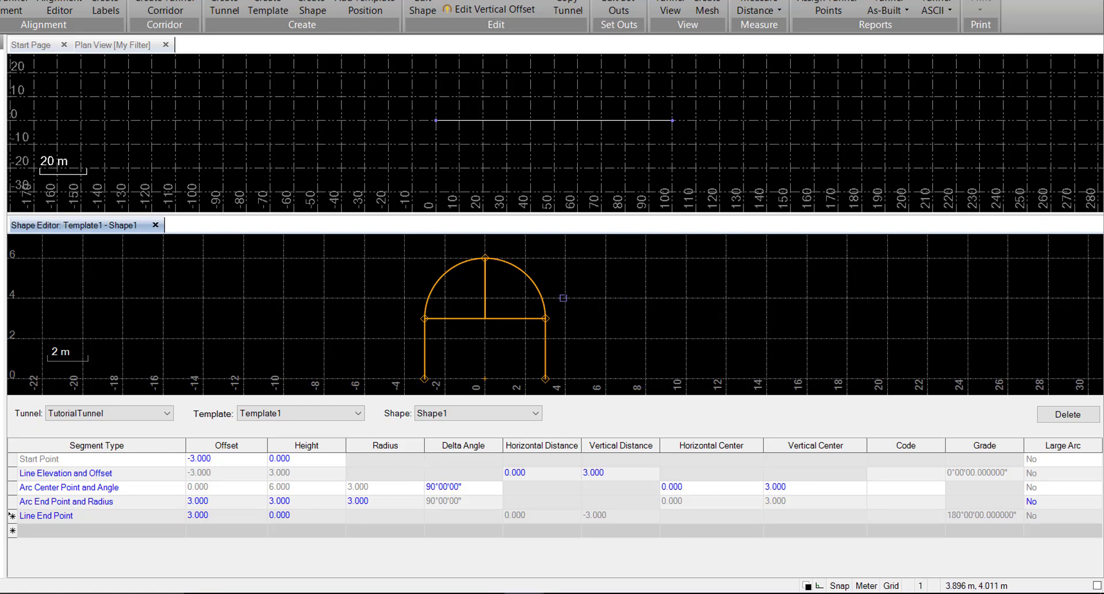
mouse_move(694, 306)
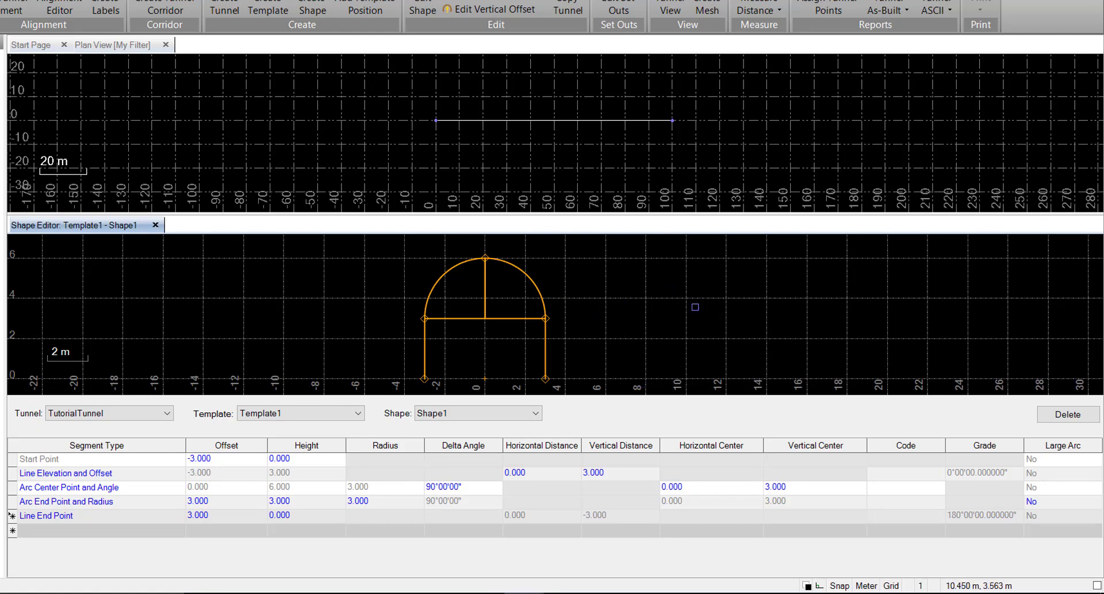